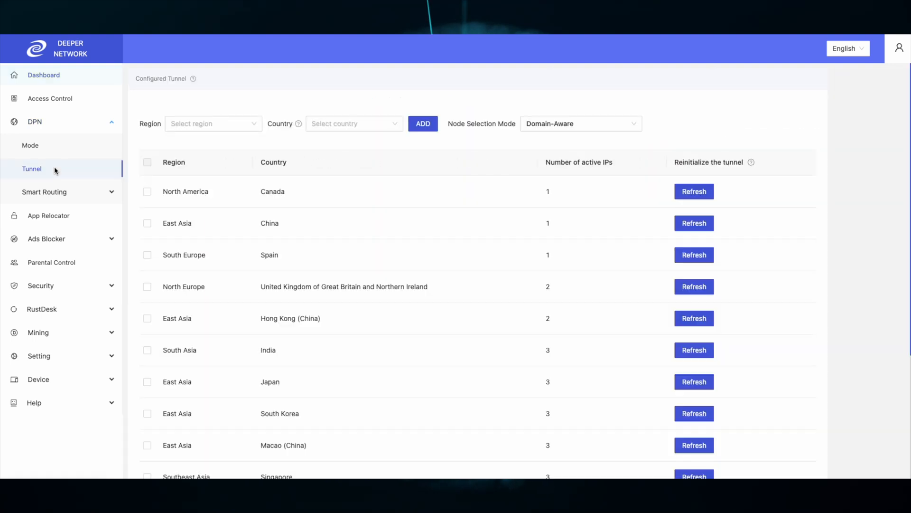
- Add DPN tunnels for US regions like US West and Midwest, then go to App Relocator
{"action": "left_click", "coordinate": [354, 124]}
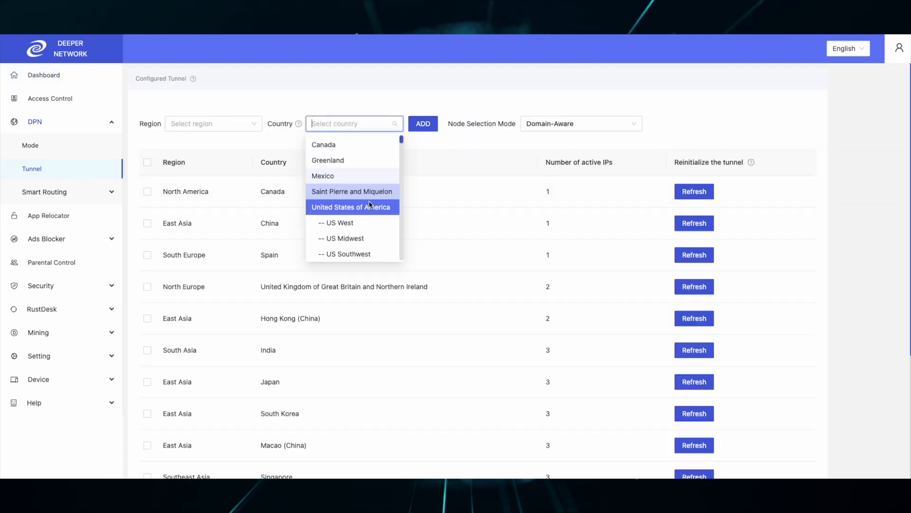
{"action": "scroll", "scroll_direction": "down", "scroll_amount": 3}
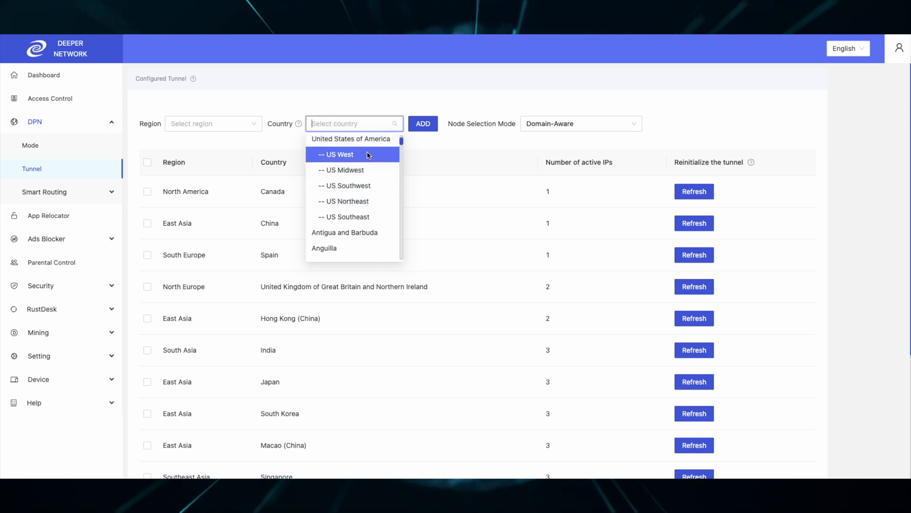
{"action": "mouse_move", "coordinate": [359, 170]}
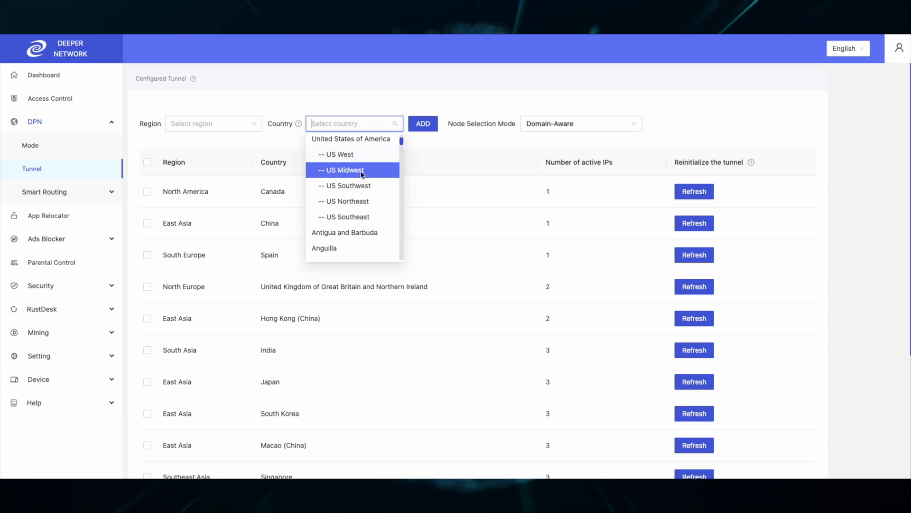
{"action": "mouse_move", "coordinate": [370, 174]}
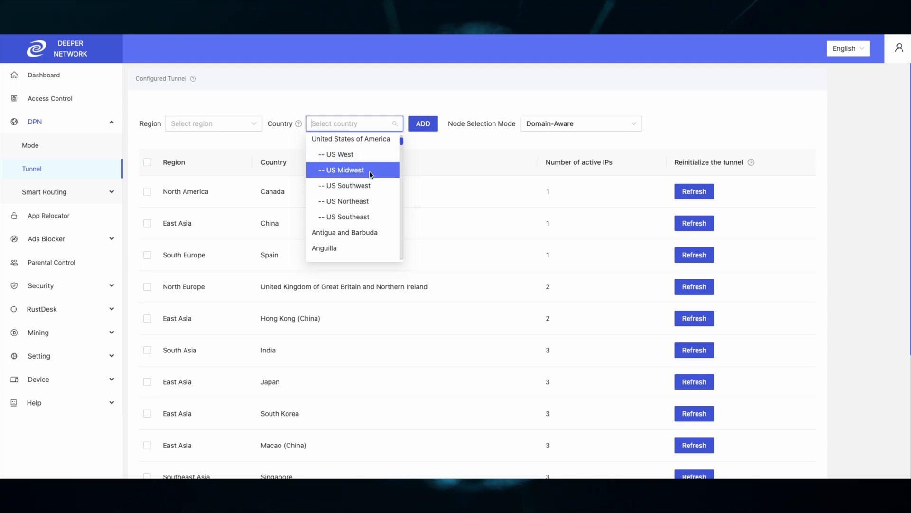
{"action": "mouse_move", "coordinate": [373, 188]}
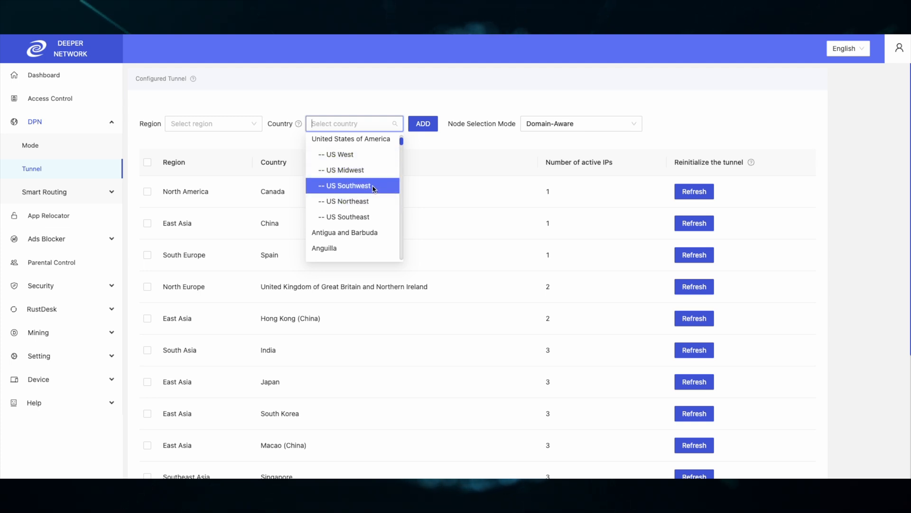
{"action": "mouse_move", "coordinate": [371, 225]}
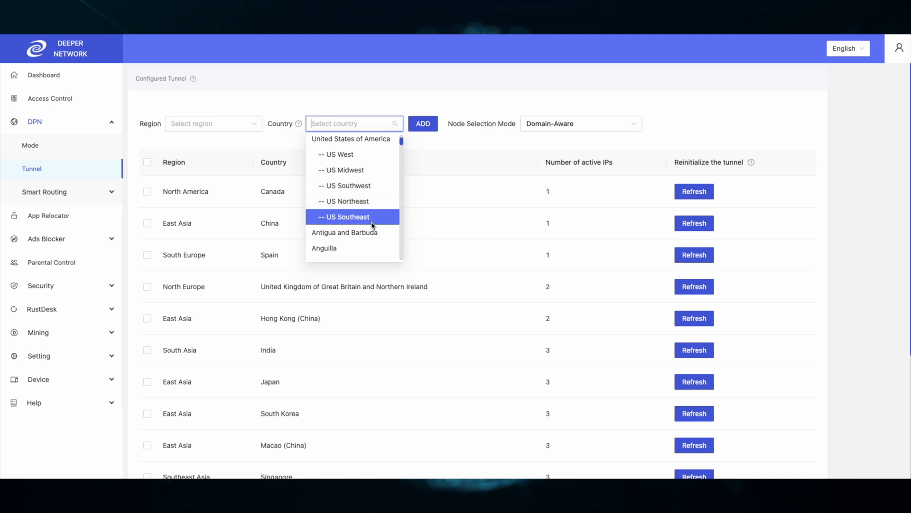
{"action": "mouse_move", "coordinate": [373, 229]}
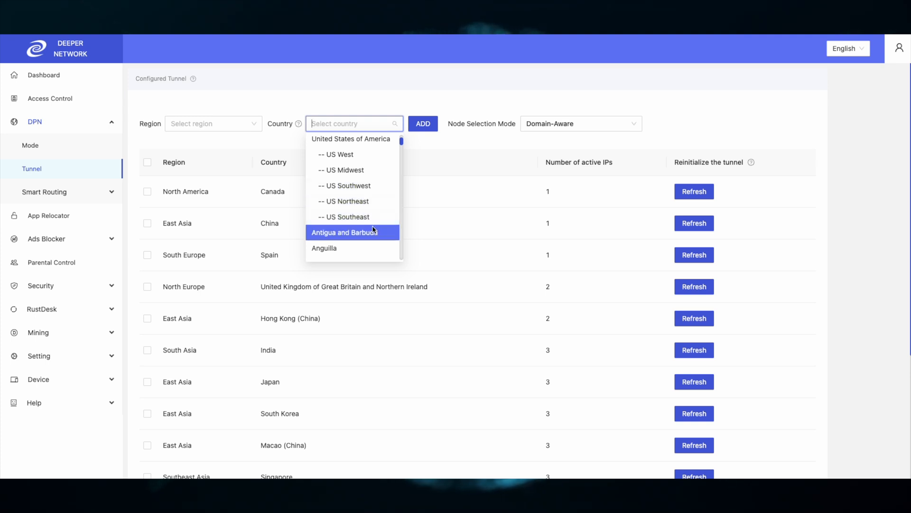
{"action": "mouse_move", "coordinate": [376, 207]}
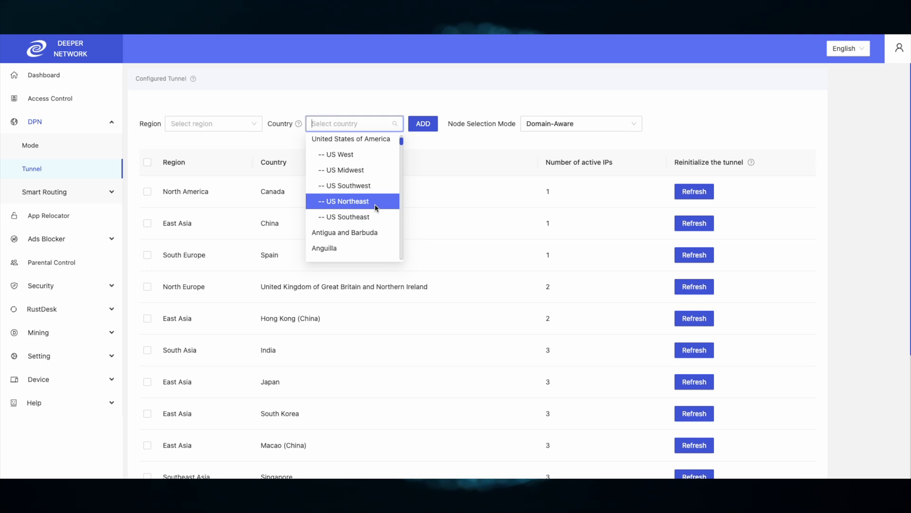
{"action": "left_click", "coordinate": [423, 124]}
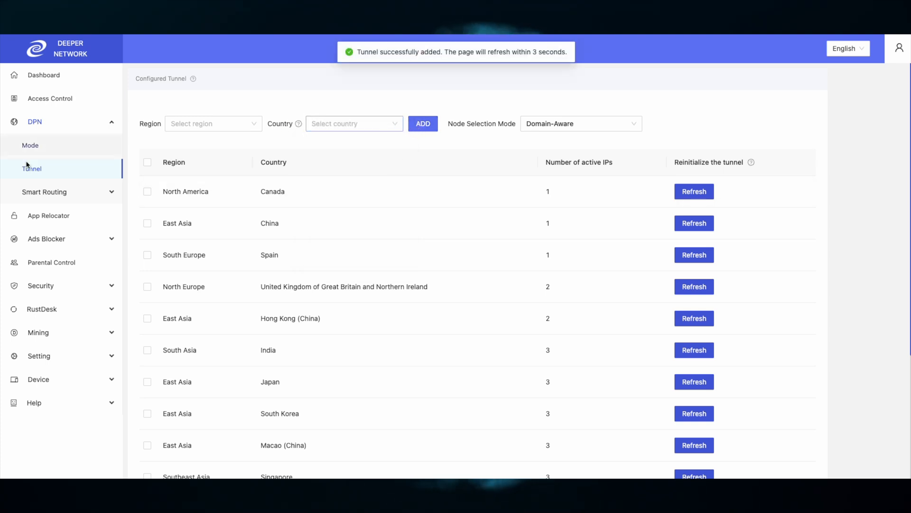
{"action": "left_click", "coordinate": [49, 216]}
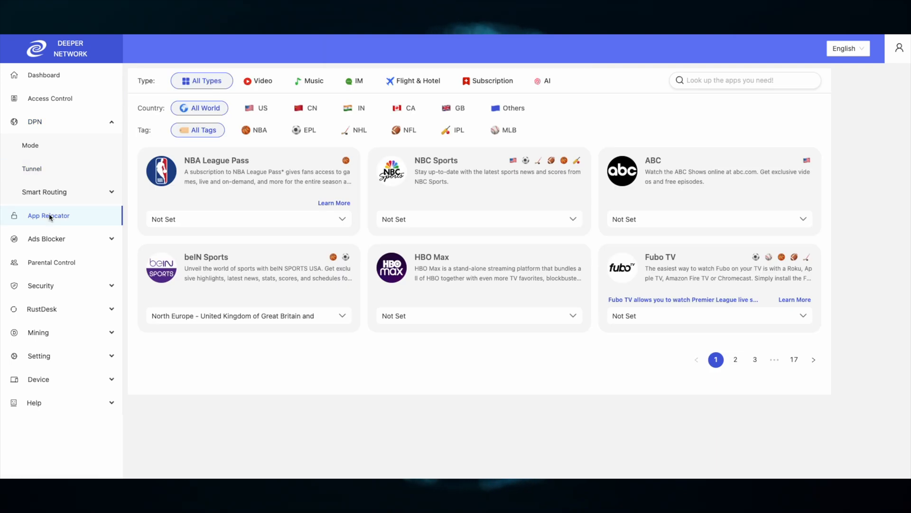
- Filter to US apps; route NBA League Pass via US West, NBC Sports via Northeast, ABC via Midwest
{"action": "left_click", "coordinate": [258, 107]}
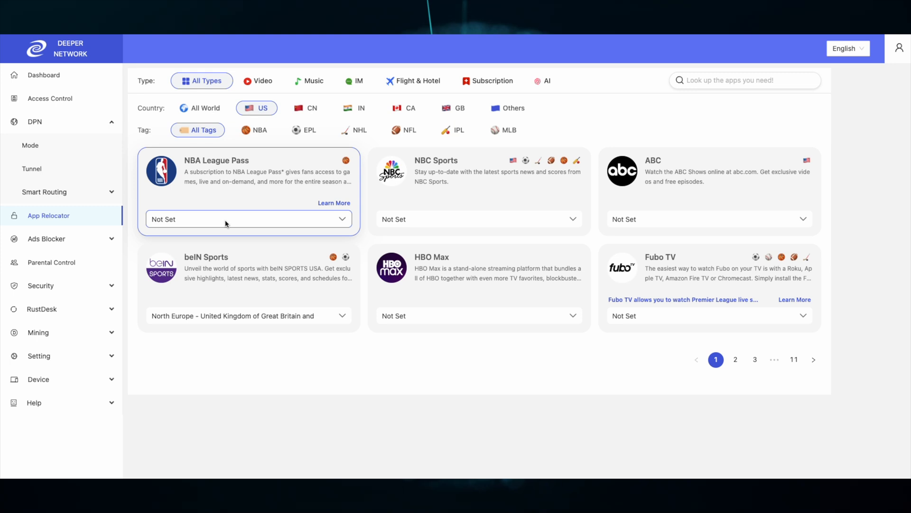
{"action": "left_click", "coordinate": [248, 219]}
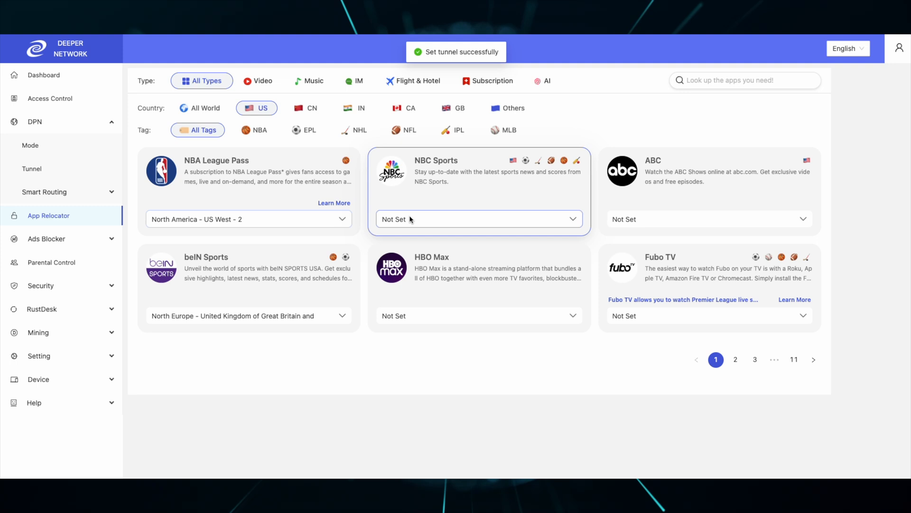
{"action": "left_click", "coordinate": [479, 219]}
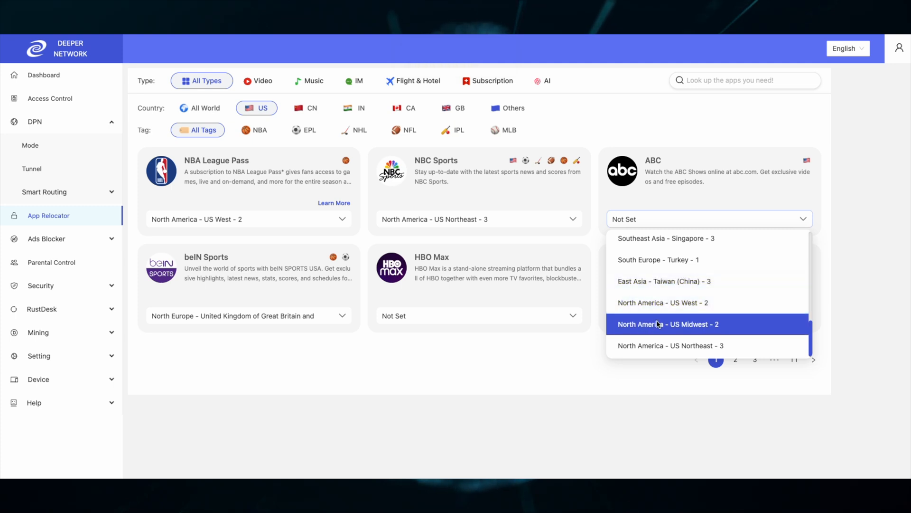
{"action": "left_click", "coordinate": [667, 324]}
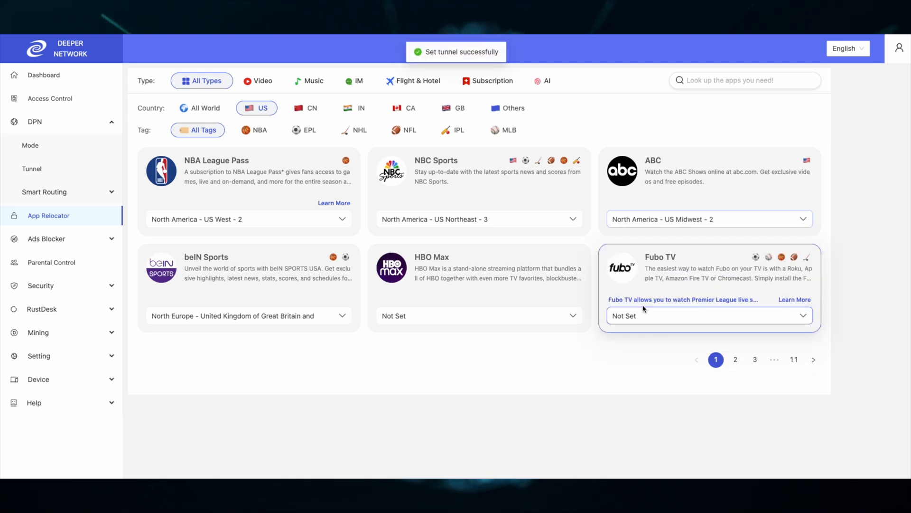
- Switch NBC Sports, ABC, HBO Max and Fubo TV to the North America - US West - 2 tunnel
{"action": "left_click", "coordinate": [479, 316]}
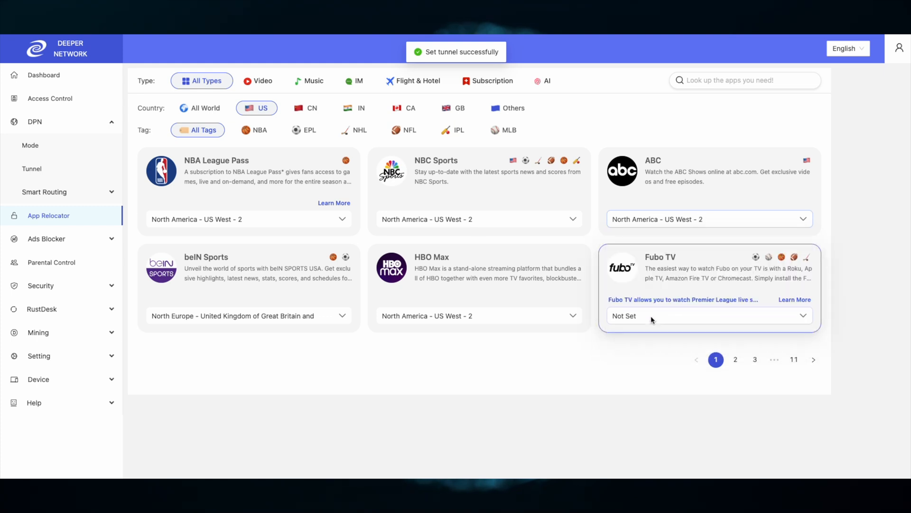
{"action": "left_click", "coordinate": [710, 316]}
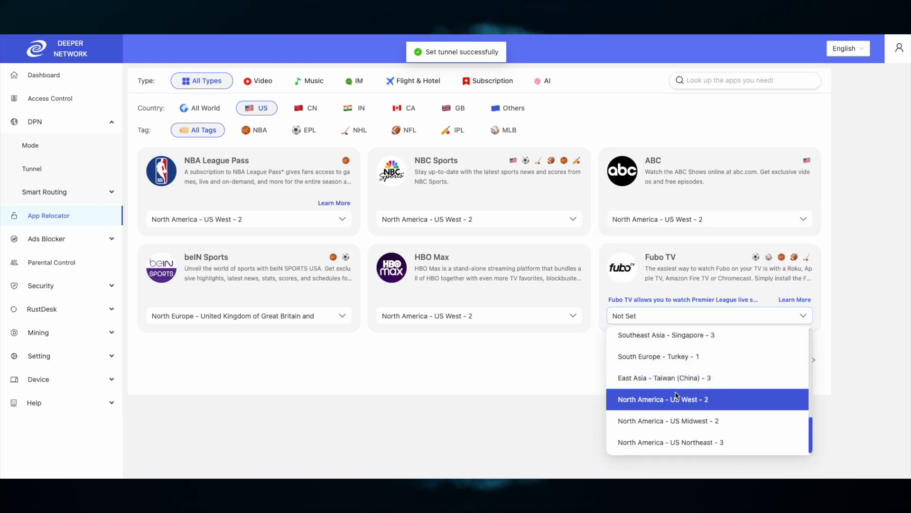
{"action": "left_click", "coordinate": [663, 400]}
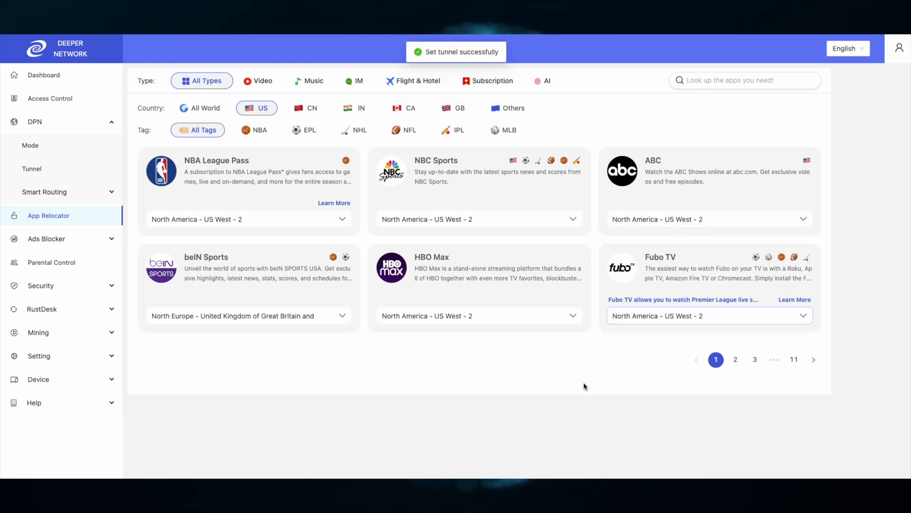
{"action": "mouse_move", "coordinate": [582, 375]}
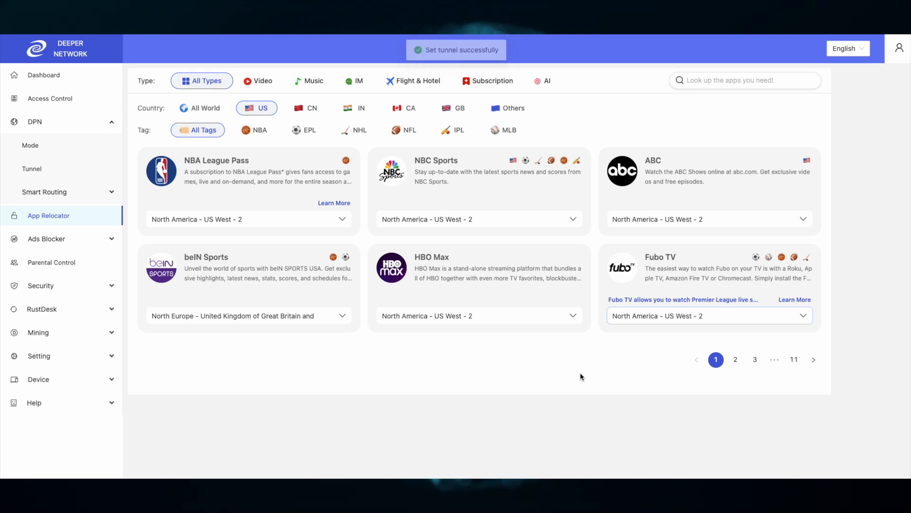